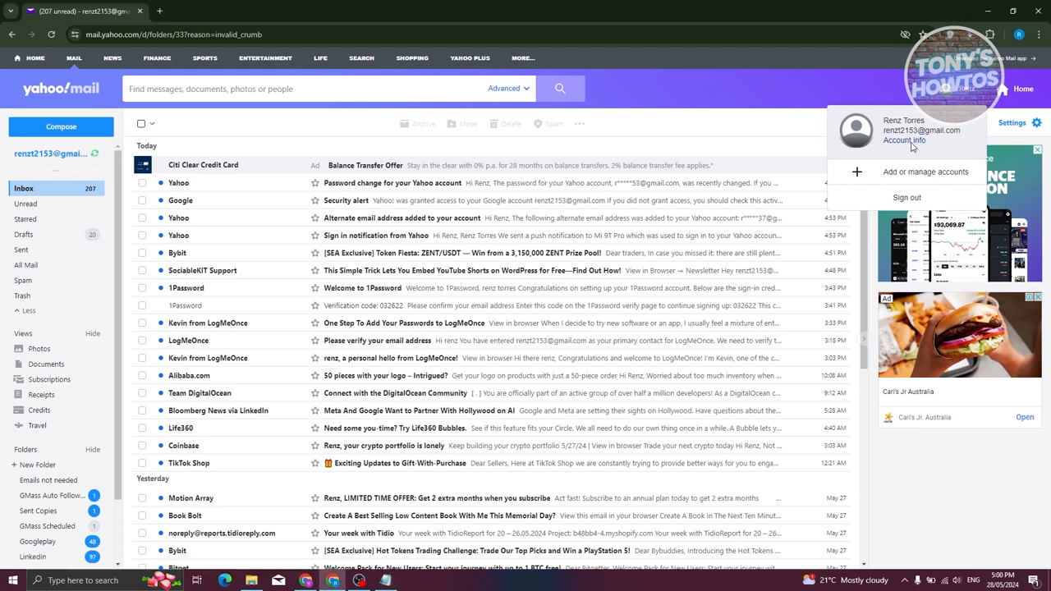
Open Account info from the Yahoo Mail profile menu to reach the account overview
{"action": "left_click", "coordinate": [903, 139]}
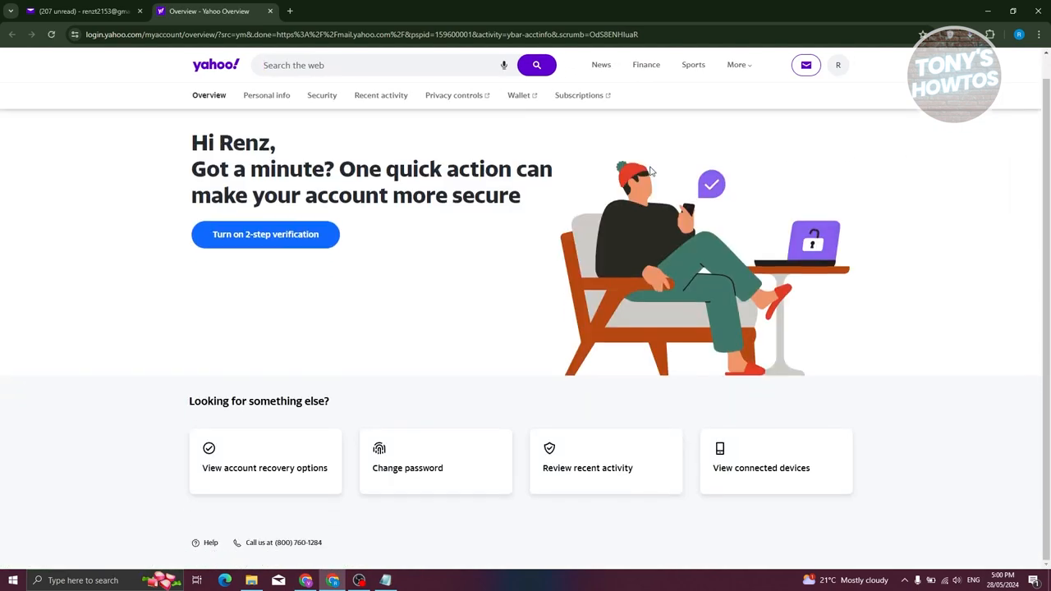
{"action": "mouse_move", "coordinate": [435, 468]}
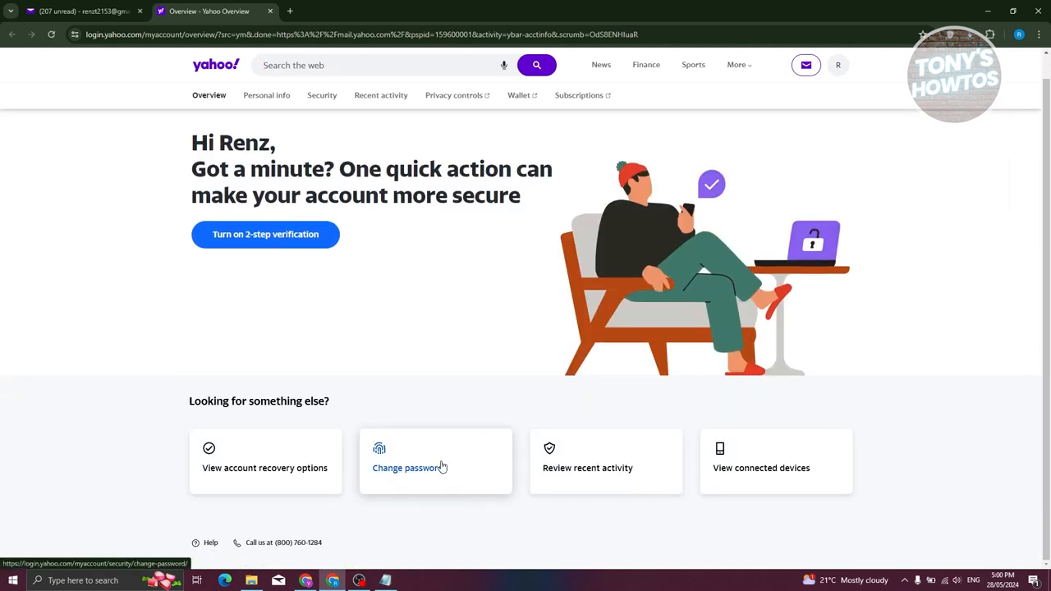
Open the Security page and start changing the password via the Change password link
{"action": "left_click", "coordinate": [406, 468]}
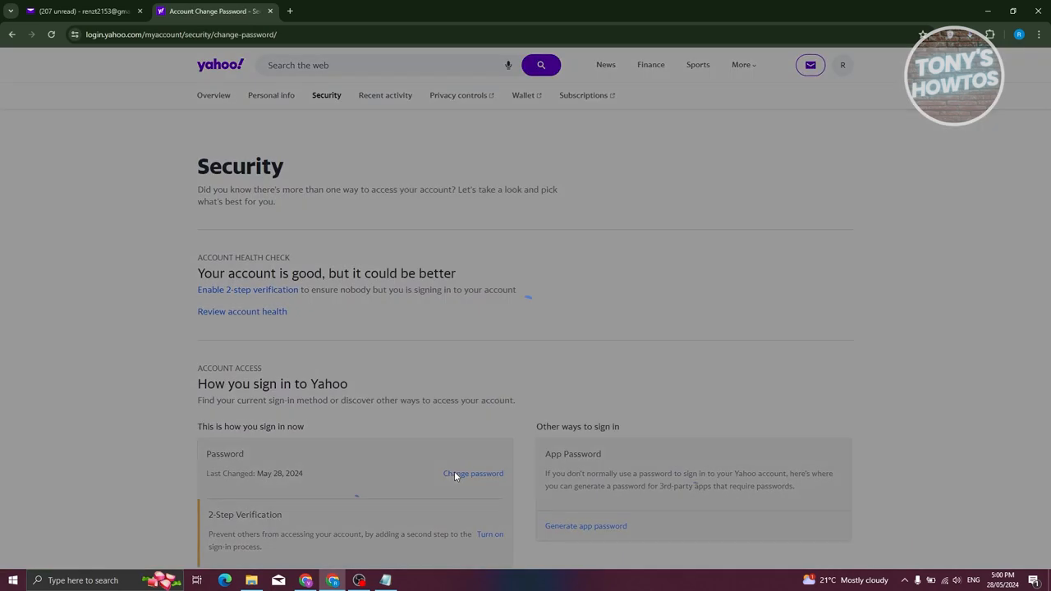
{"action": "left_click", "coordinate": [473, 473]}
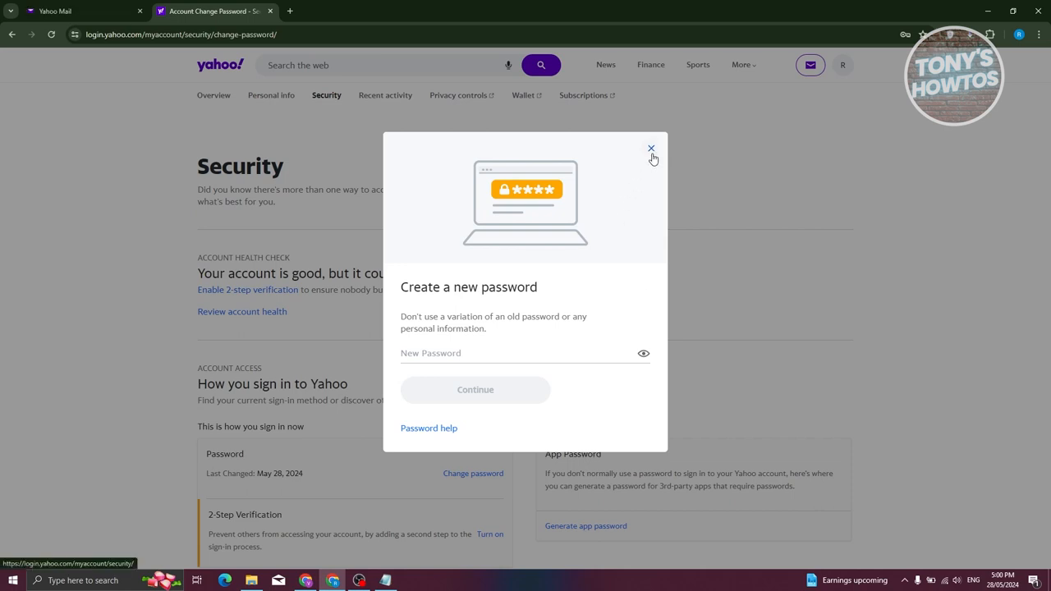
Close the new password popup, reopen it with Change password, and close it again
{"action": "left_click", "coordinate": [651, 149]}
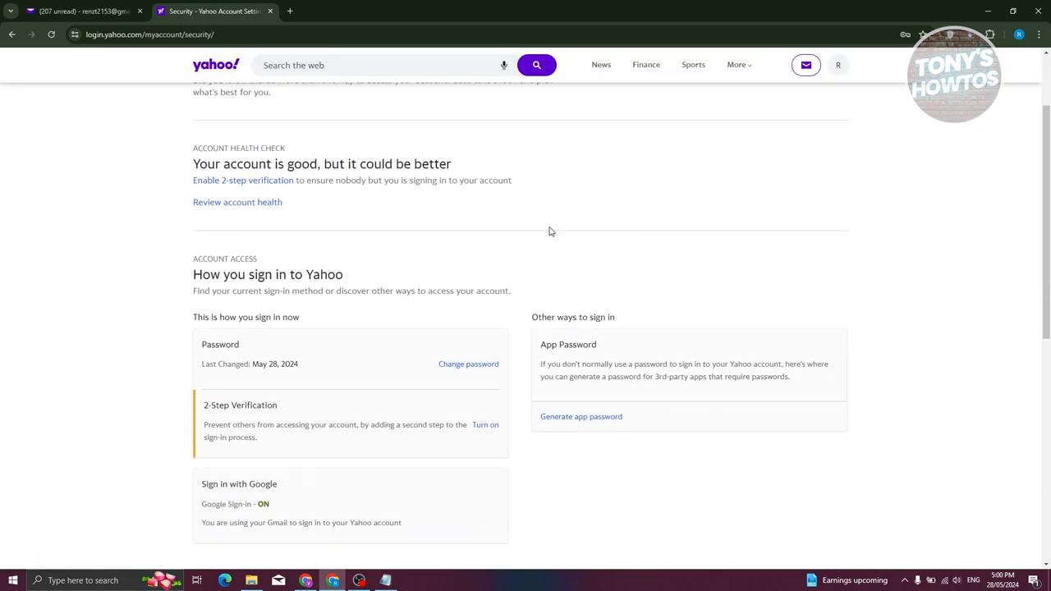
{"action": "mouse_move", "coordinate": [194, 256]}
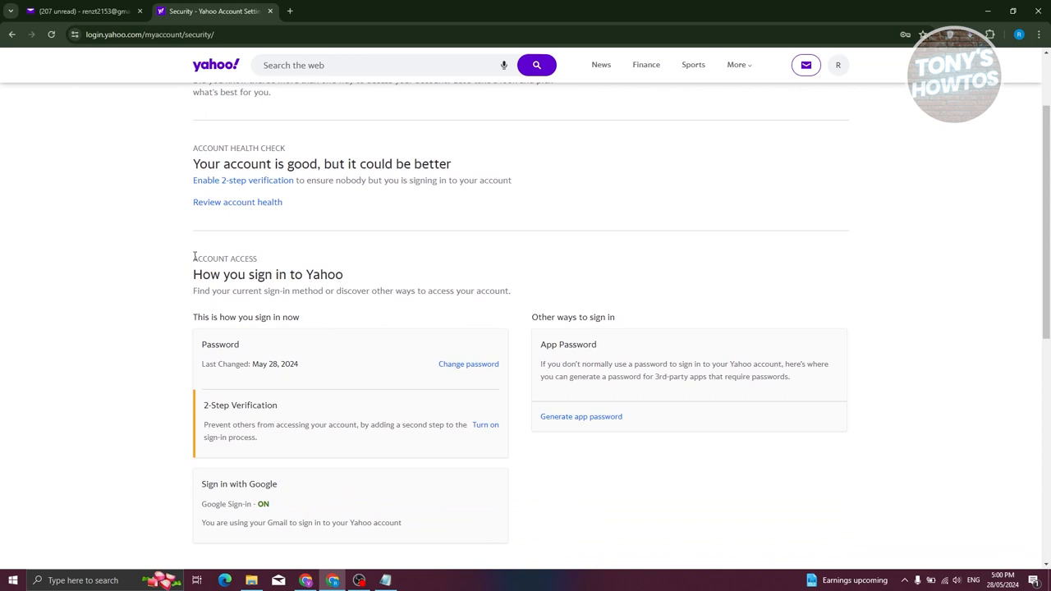
{"action": "left_click", "coordinate": [468, 364]}
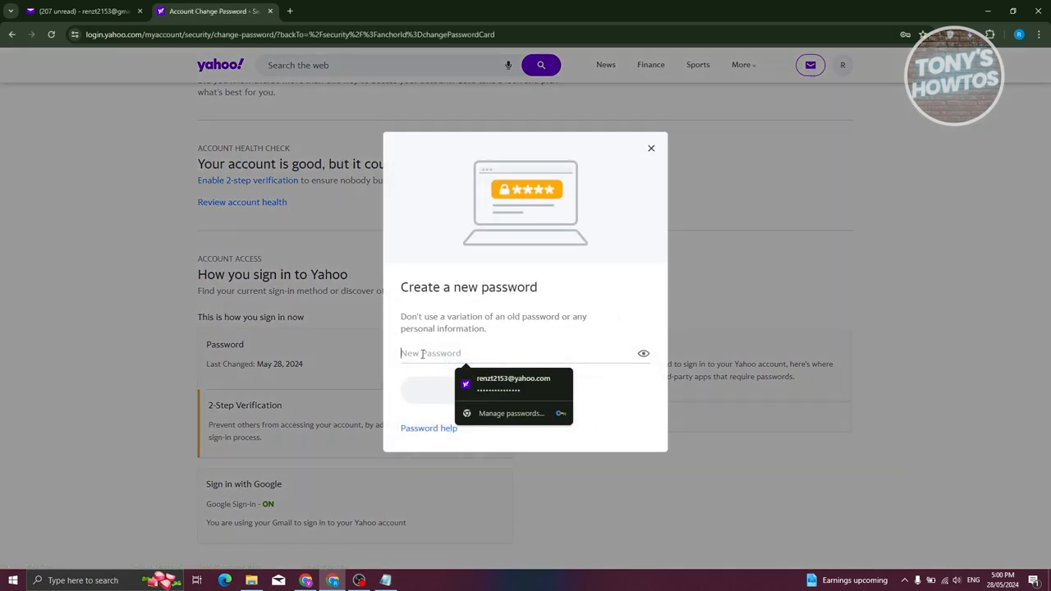
{"action": "mouse_move", "coordinate": [480, 267]}
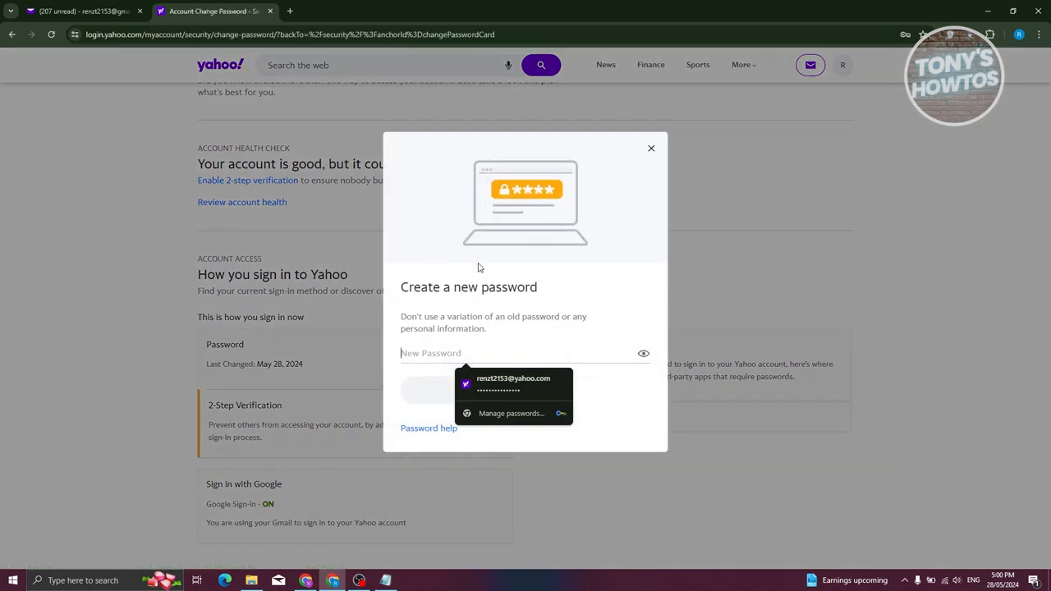
{"action": "left_click", "coordinate": [650, 149]}
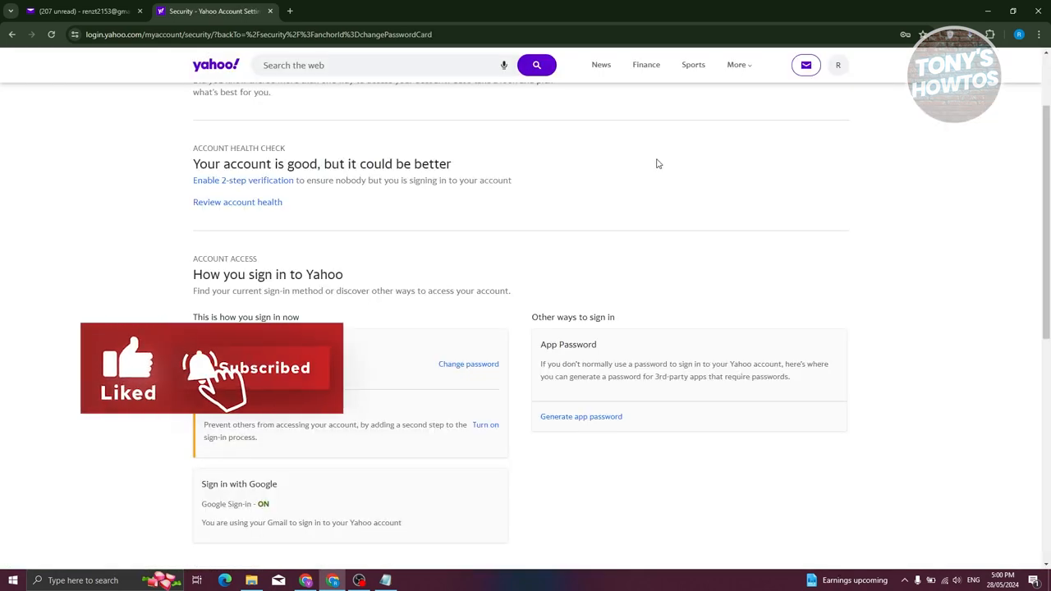
{"action": "mouse_move", "coordinate": [662, 162]}
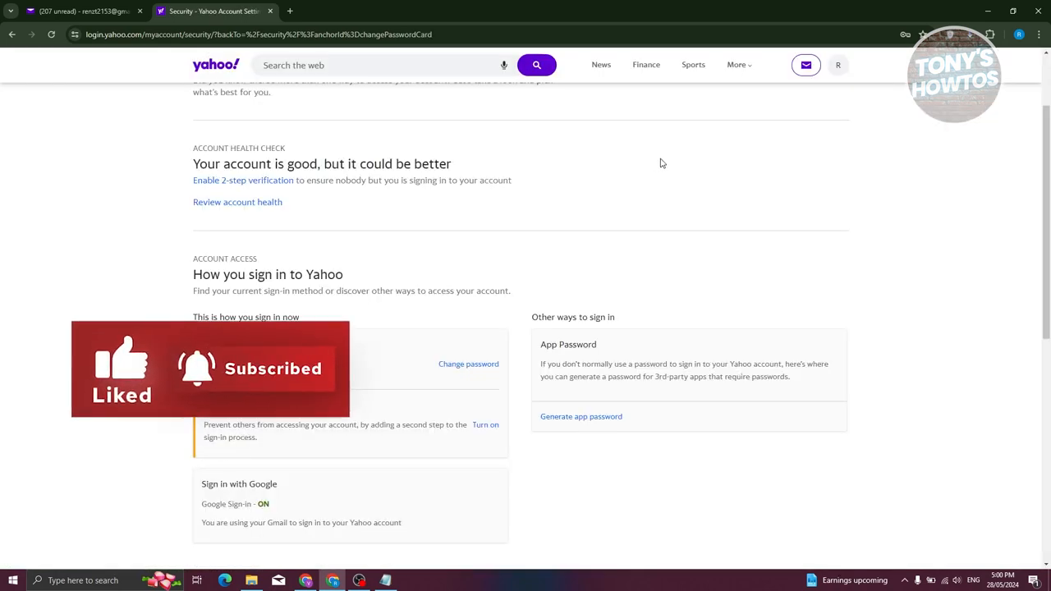